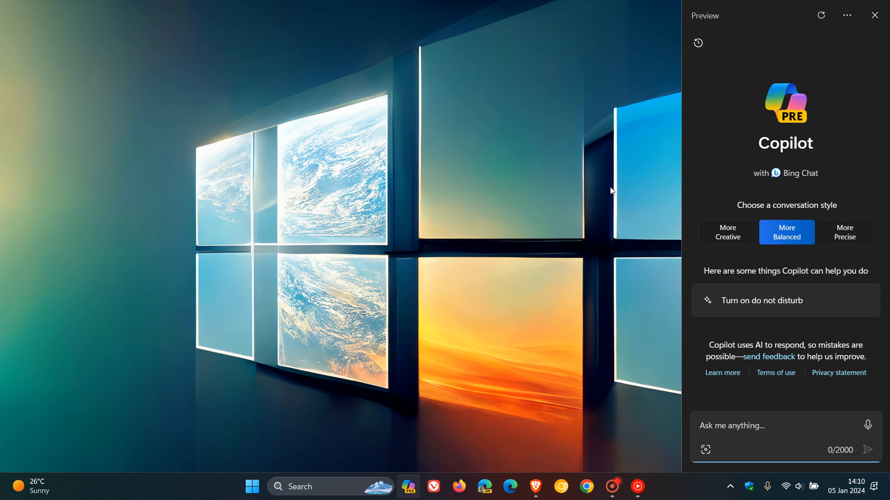
{"action": "mouse_move", "coordinate": [597, 124]}
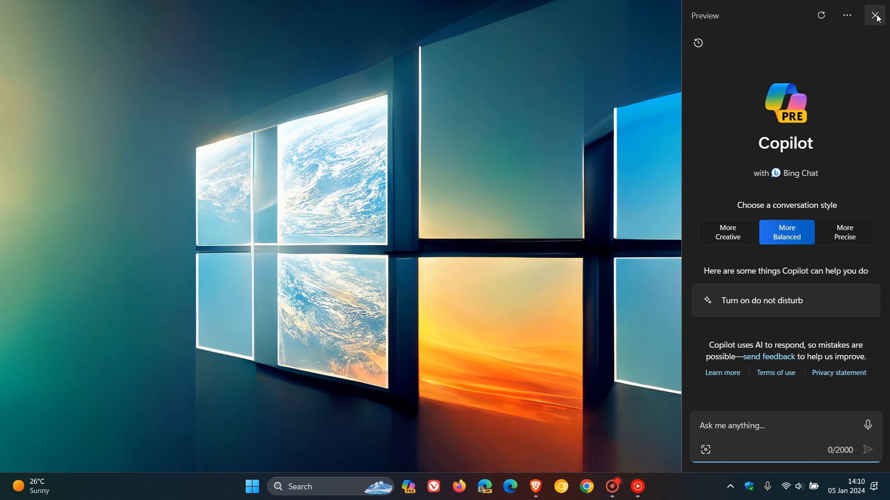
Close the Copilot pane so the desktop wallpaper shows unobstructed
{"action": "left_click", "coordinate": [875, 14]}
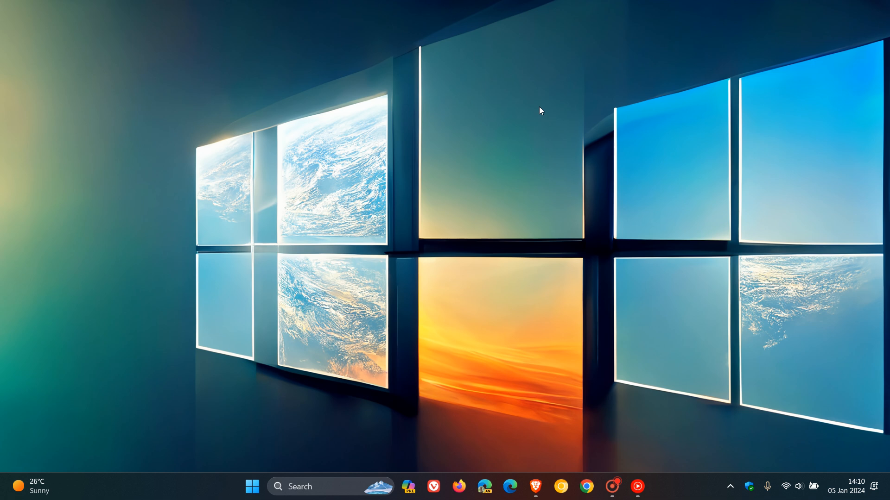
{"action": "mouse_move", "coordinate": [532, 442]}
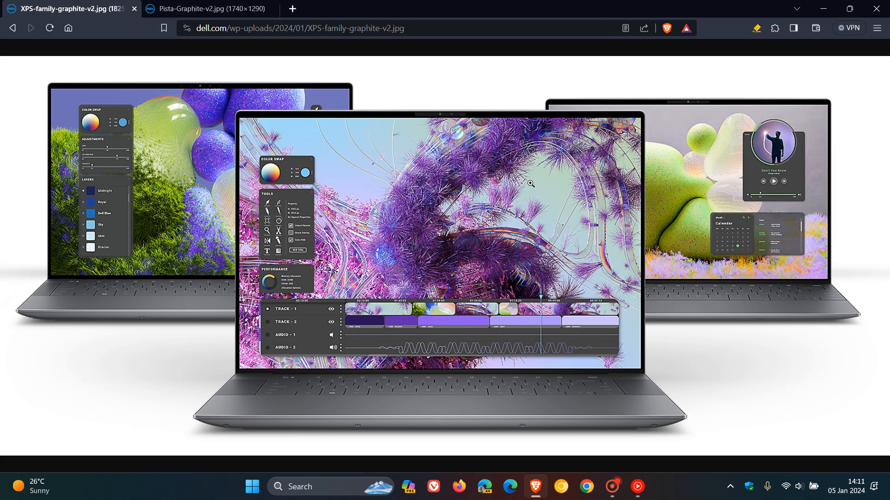
{"action": "mouse_move", "coordinate": [769, 381]}
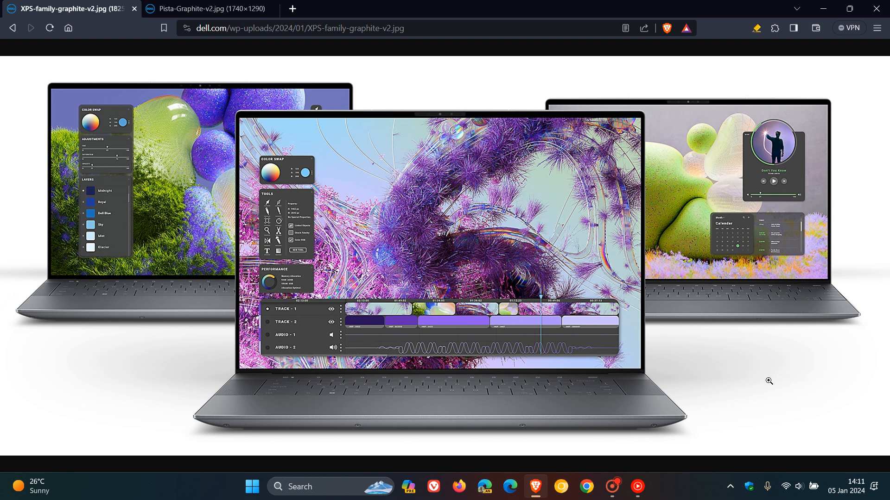
{"action": "mouse_move", "coordinate": [740, 354]}
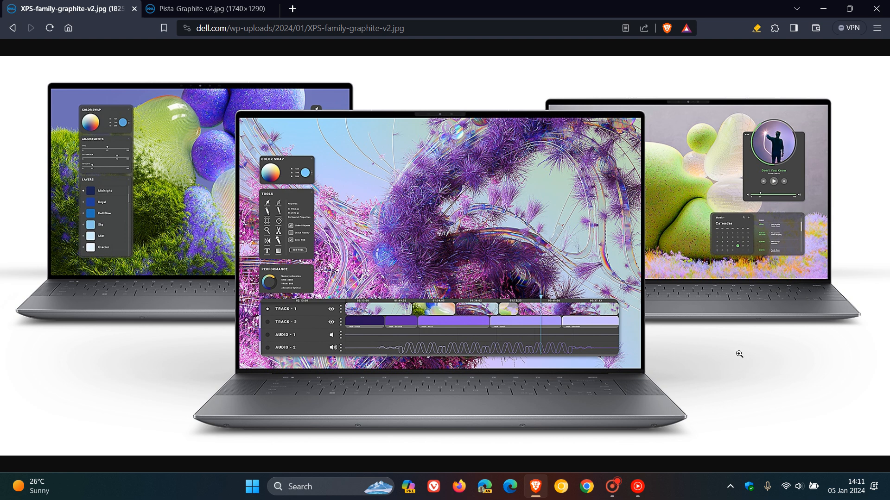
Show the Pista-Graphite-v2.jpg keyboard close-up, then reopen the Copilot pane beside it
{"action": "left_click", "coordinate": [200, 8]}
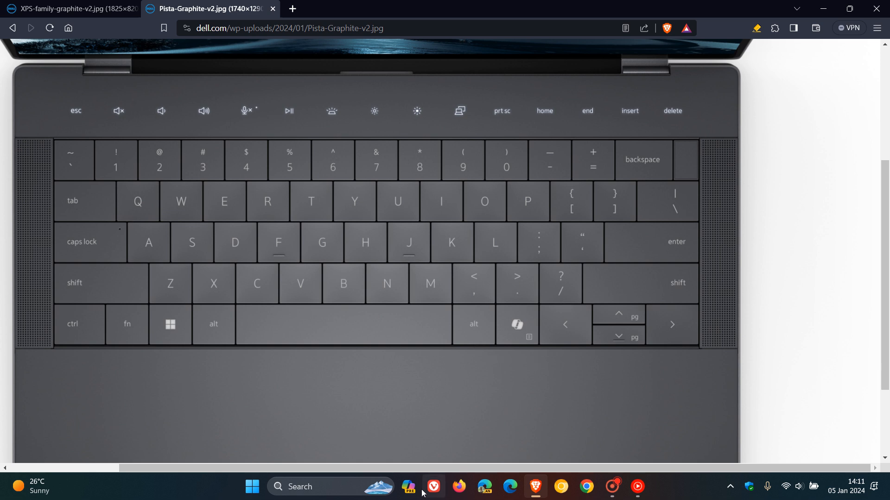
{"action": "left_click", "coordinate": [408, 486]}
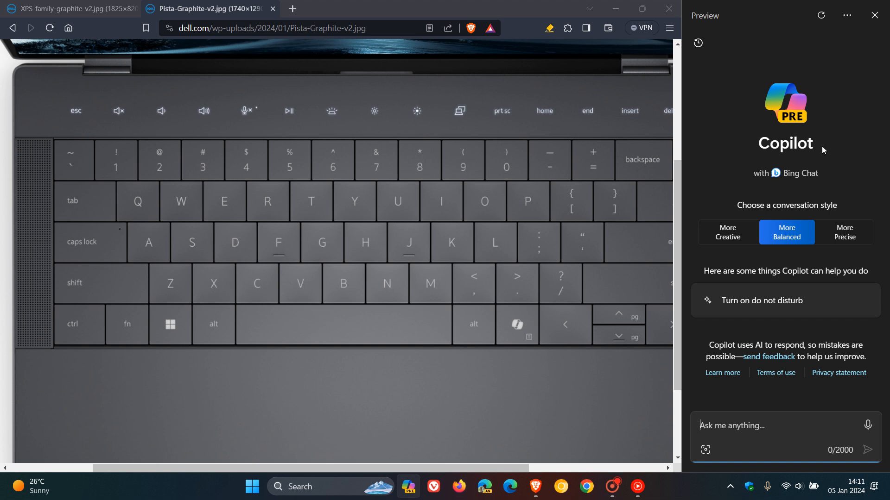
{"action": "mouse_move", "coordinate": [859, 120]}
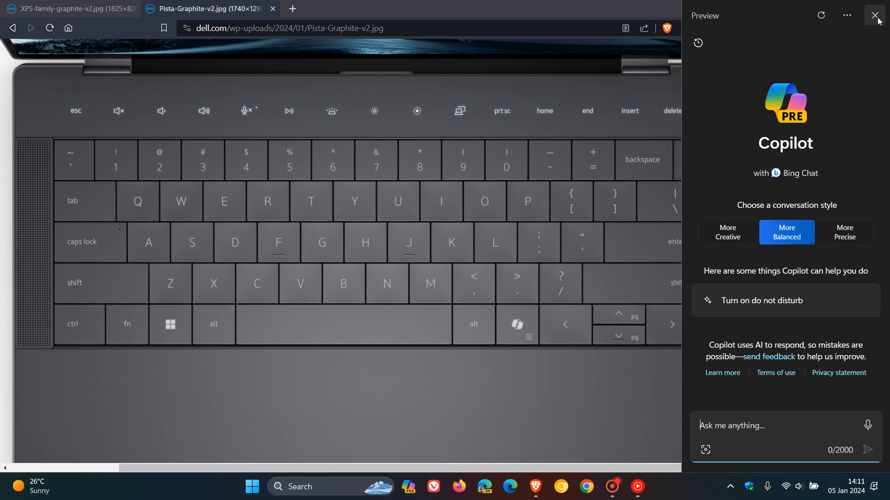
Close Copilot and enlarge the Pista-Graphite image so the keyboard with the Copilot key fills the window
{"action": "left_click", "coordinate": [875, 15]}
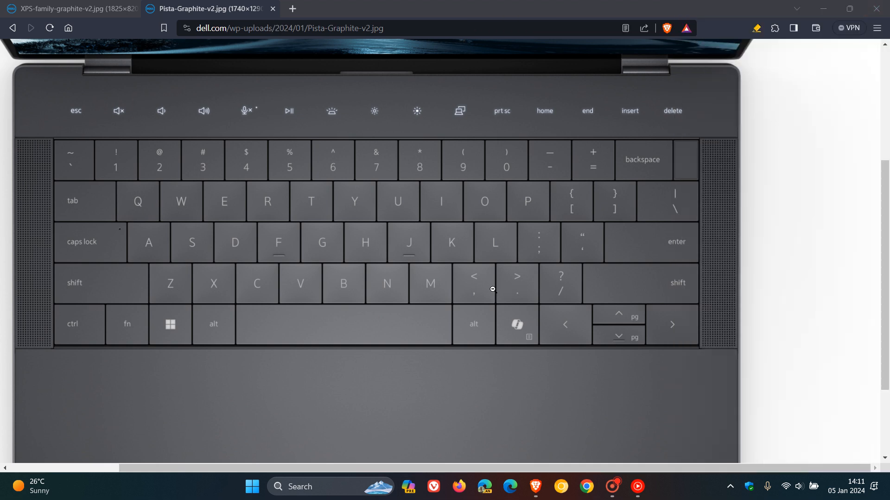
{"action": "mouse_move", "coordinate": [554, 317]}
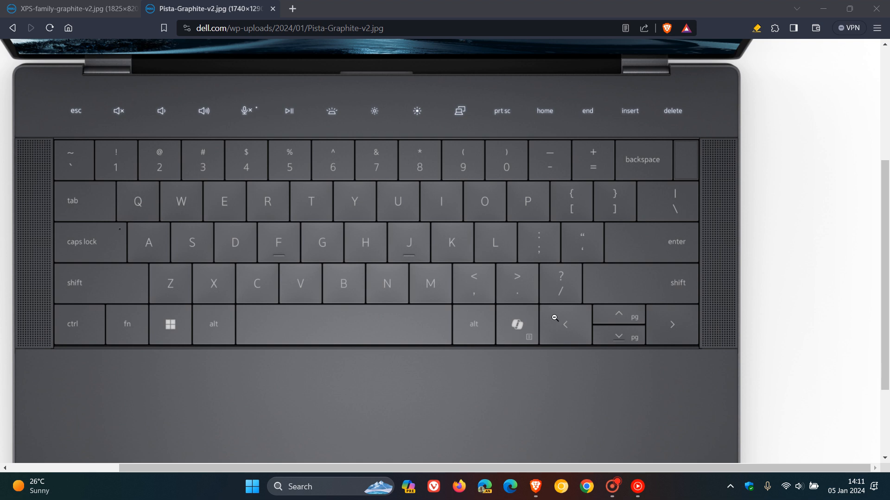
{"action": "mouse_move", "coordinate": [477, 330]}
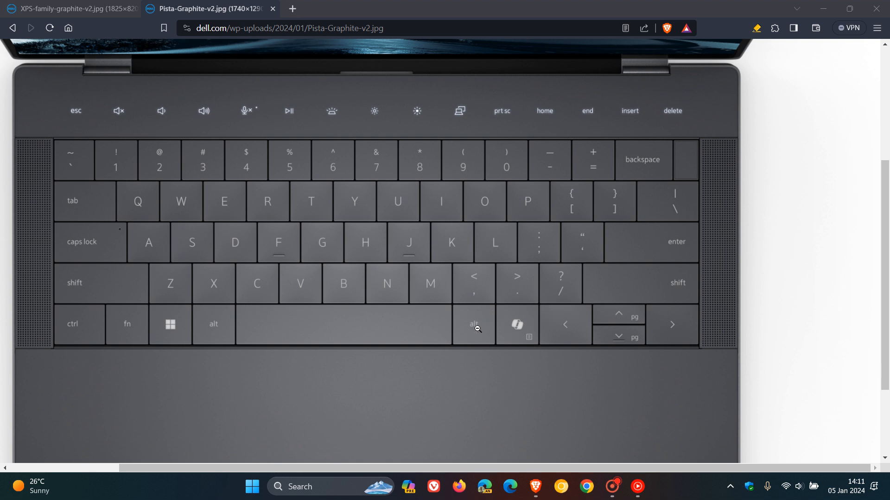
{"action": "mouse_move", "coordinate": [532, 312]}
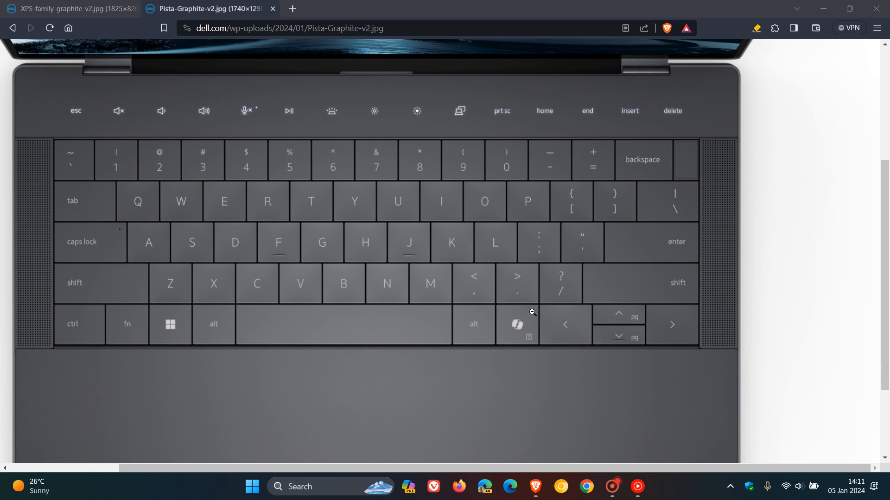
{"action": "mouse_move", "coordinate": [524, 330]}
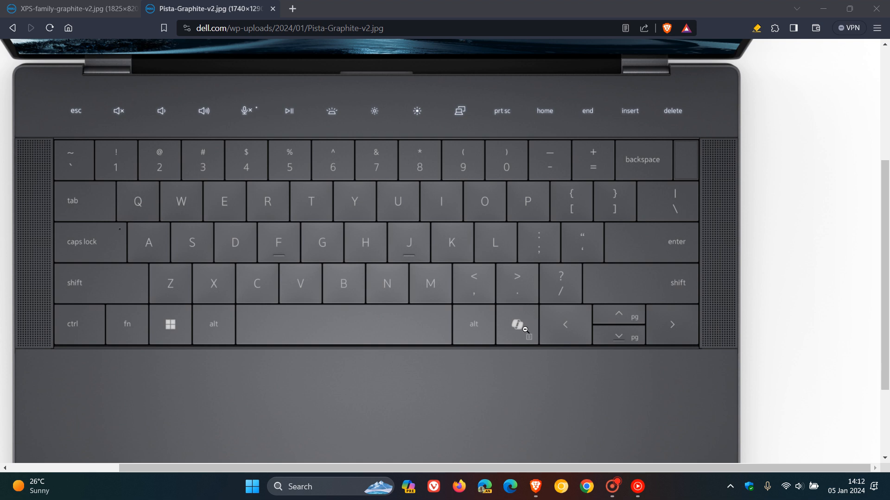
{"action": "mouse_move", "coordinate": [572, 334]}
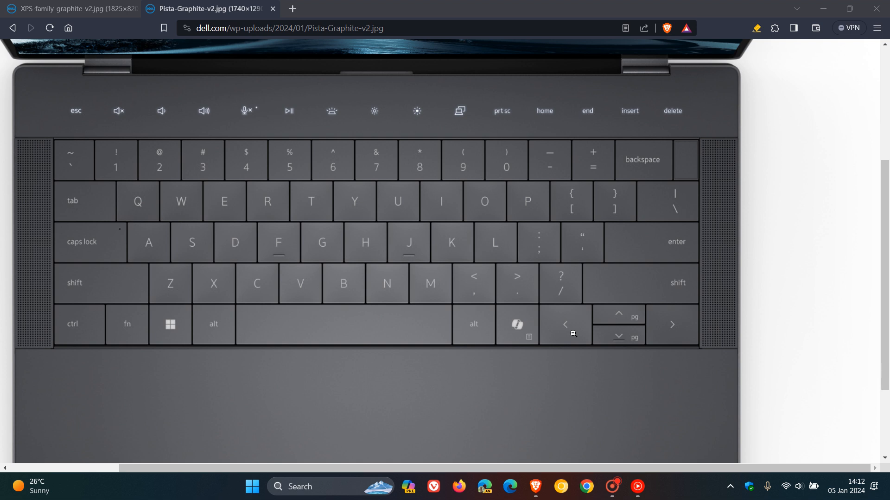
{"action": "left_click", "coordinate": [171, 325]}
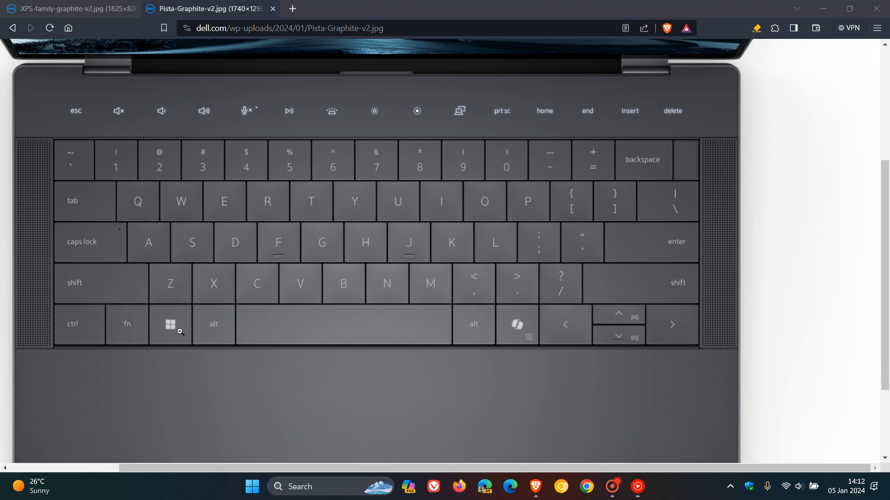
{"action": "mouse_move", "coordinate": [167, 323]}
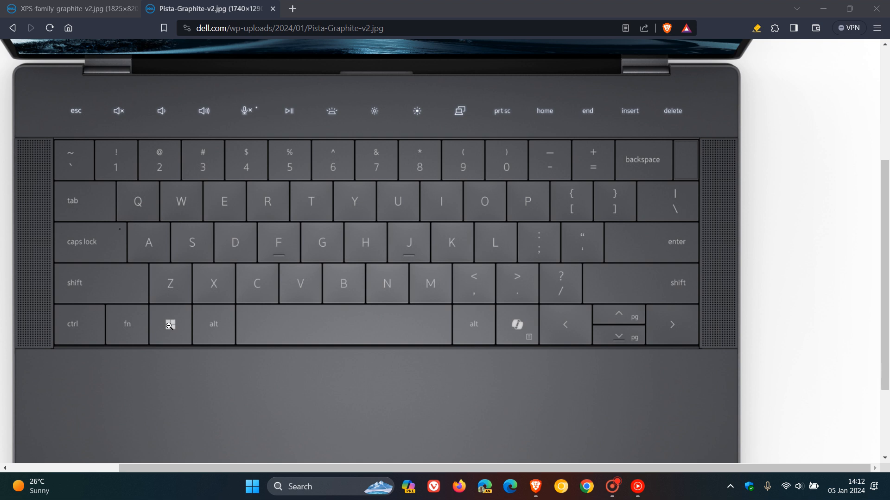
{"action": "left_click", "coordinate": [251, 499]}
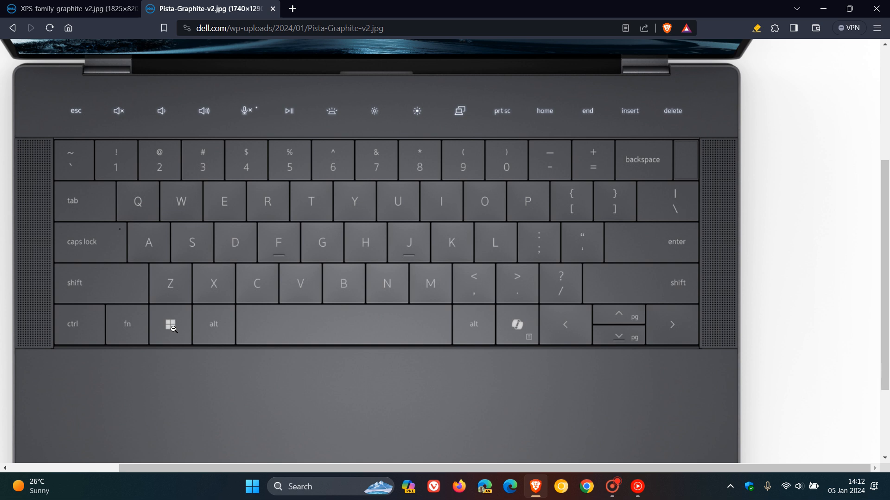
{"action": "mouse_move", "coordinate": [473, 408]}
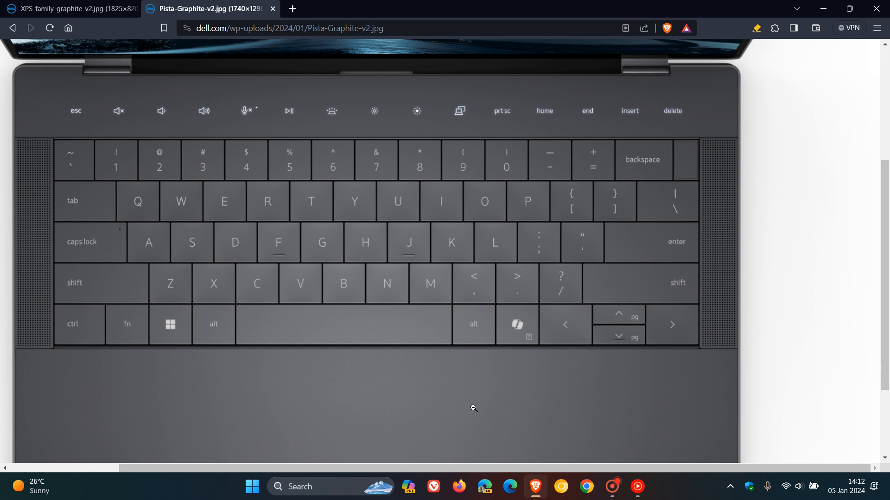
{"action": "mouse_move", "coordinate": [537, 382]}
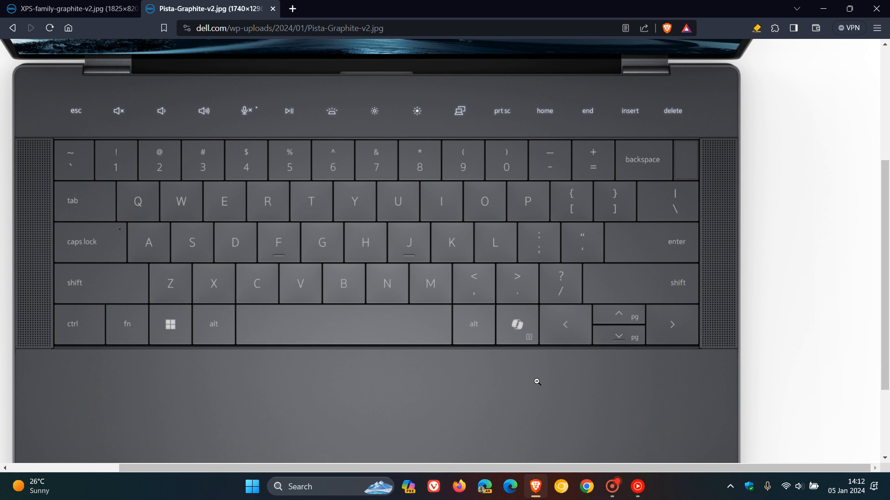
{"action": "mouse_move", "coordinate": [515, 323]}
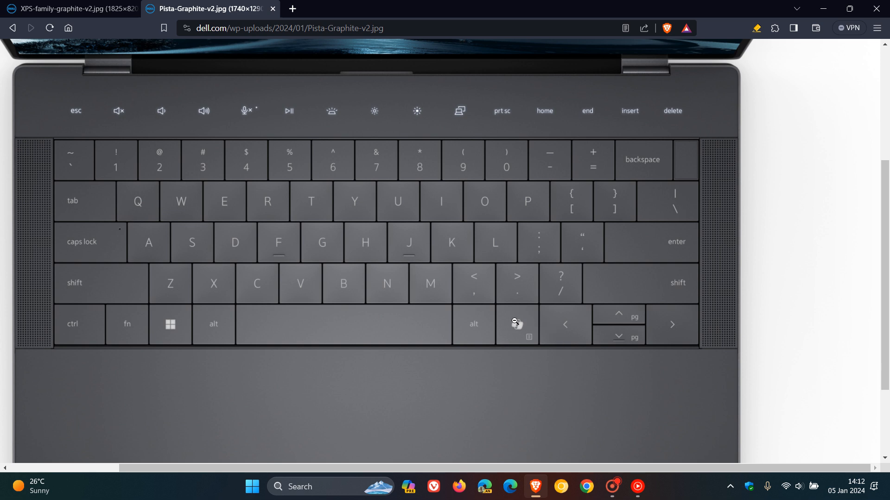
{"action": "mouse_move", "coordinate": [518, 328]}
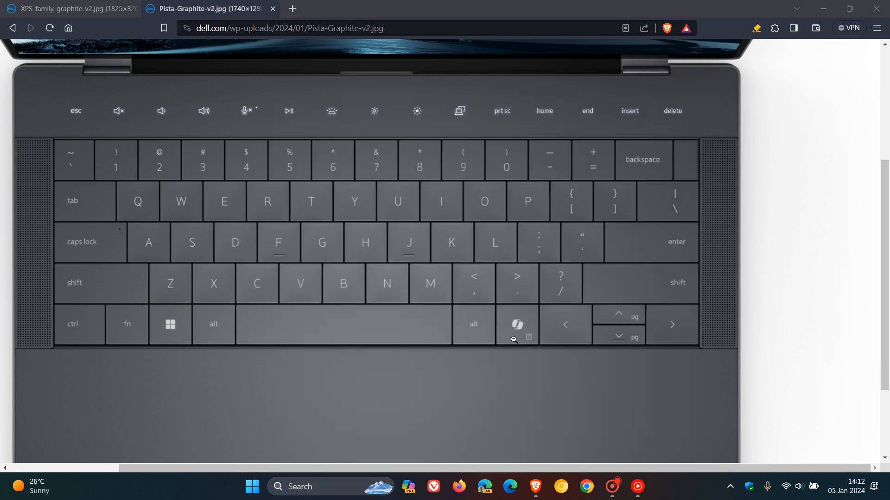
{"action": "mouse_move", "coordinate": [185, 335]}
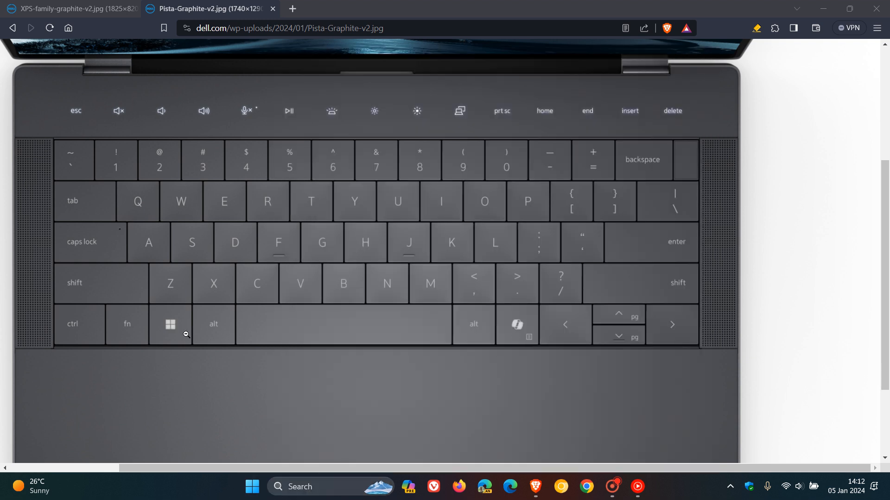
{"action": "left_click", "coordinate": [251, 499]}
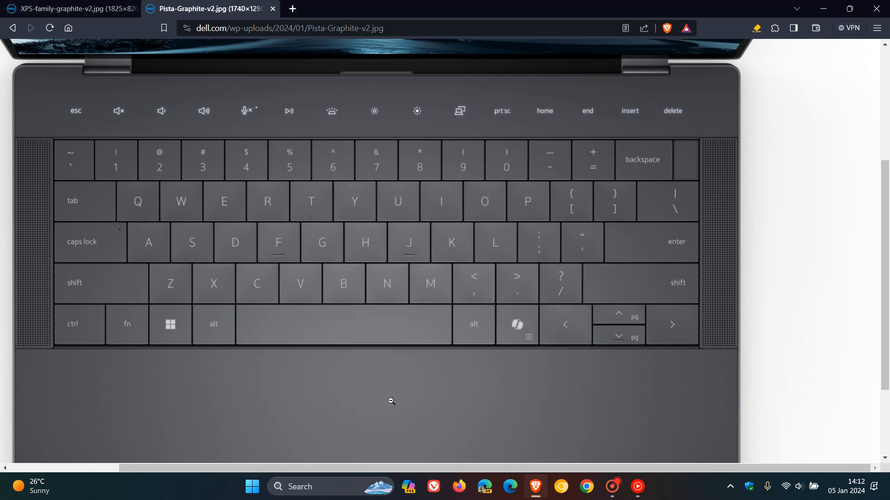
{"action": "mouse_move", "coordinate": [547, 328]}
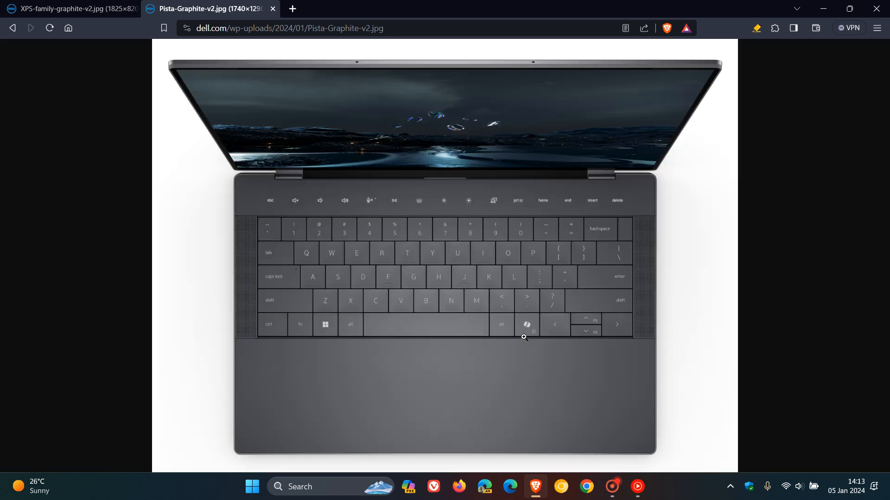
{"action": "mouse_move", "coordinate": [538, 303]}
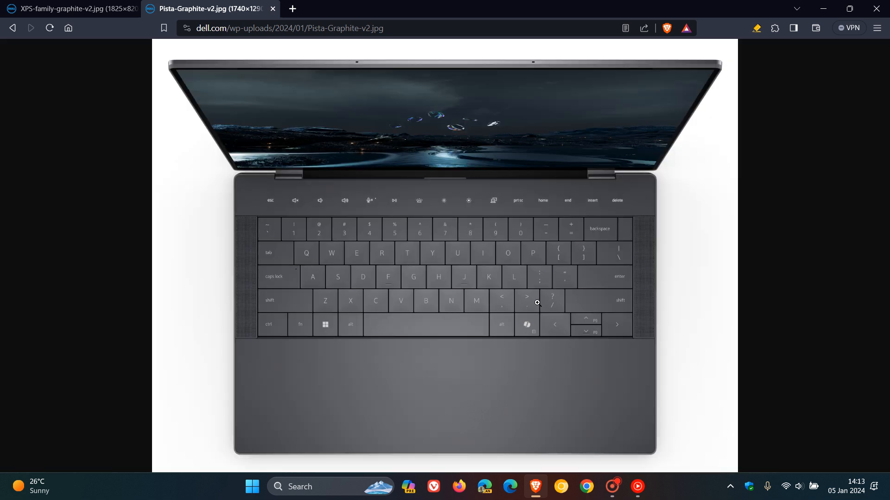
{"action": "mouse_move", "coordinate": [823, 9]}
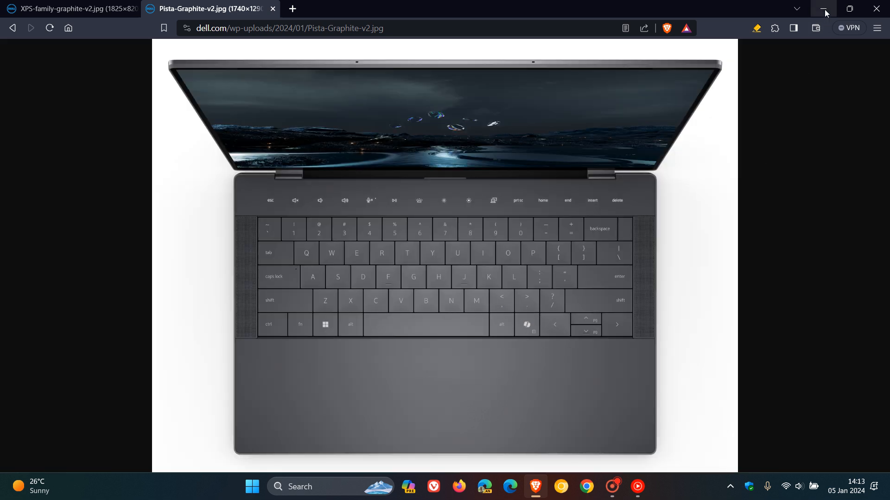
Minimize the browser to the desktop, then reopen Copilot from the taskbar and close it again
{"action": "left_click", "coordinate": [823, 8]}
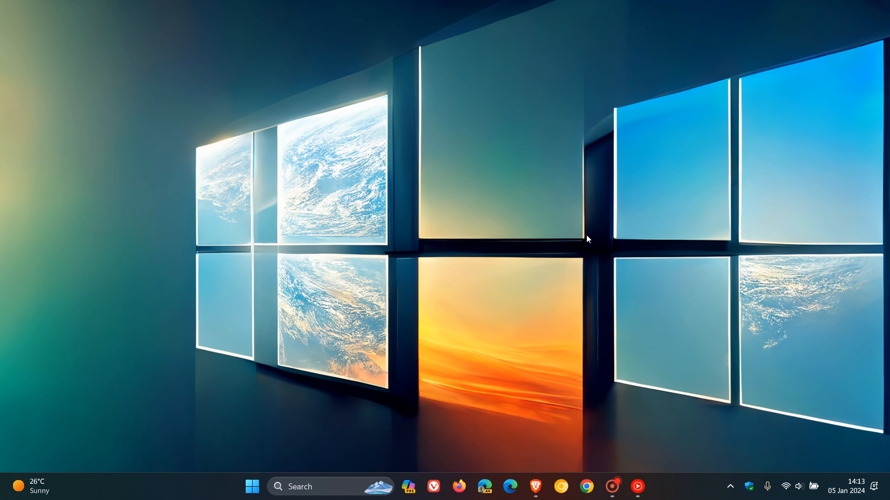
{"action": "mouse_move", "coordinate": [580, 253]}
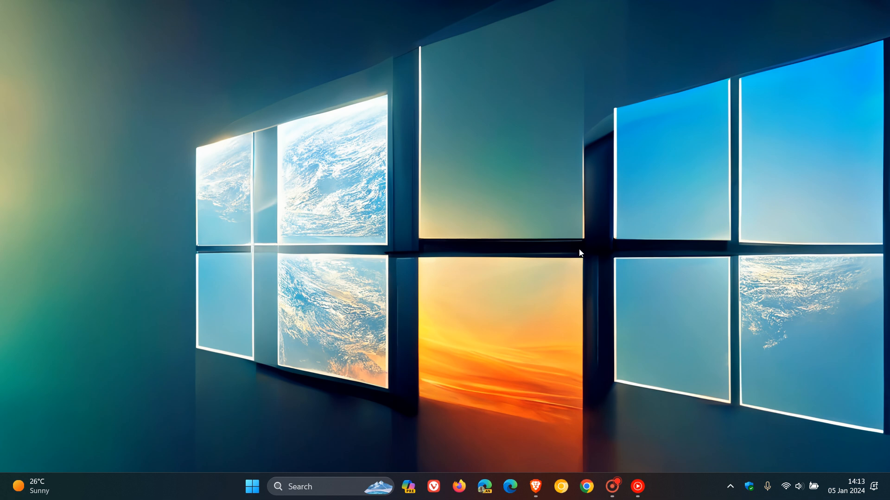
{"action": "left_click", "coordinate": [409, 486]}
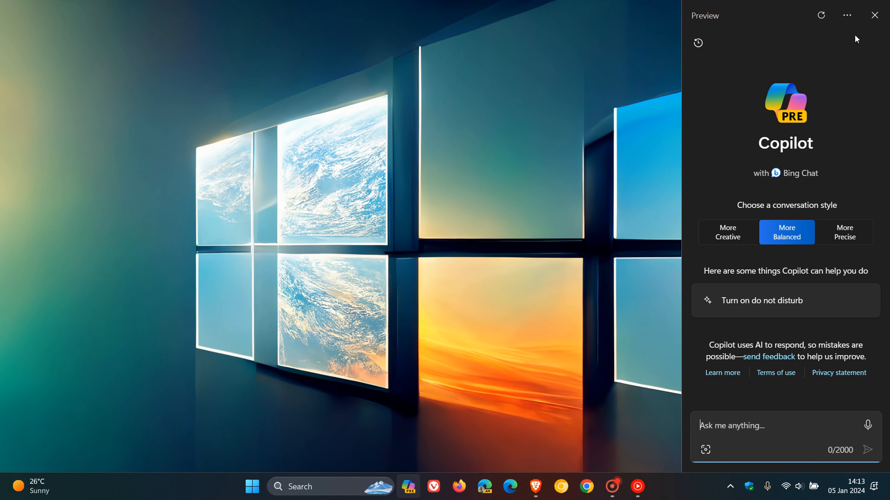
{"action": "mouse_move", "coordinate": [875, 15]}
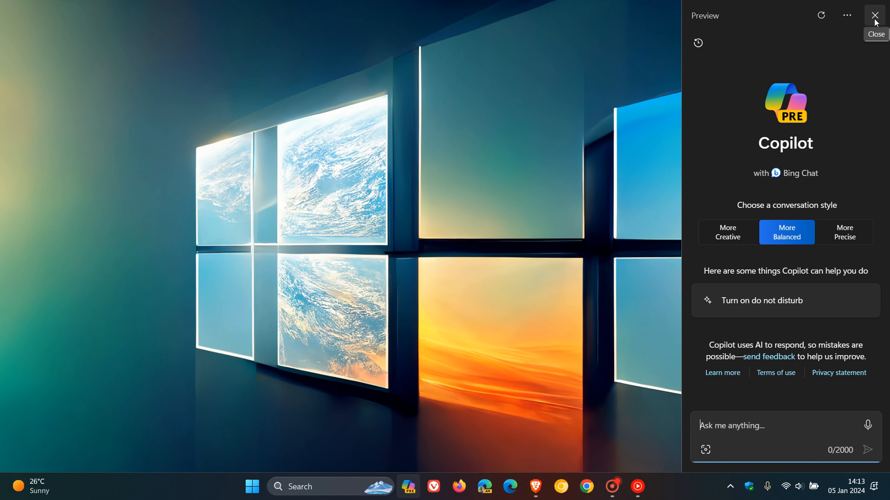
{"action": "left_click", "coordinate": [875, 15]}
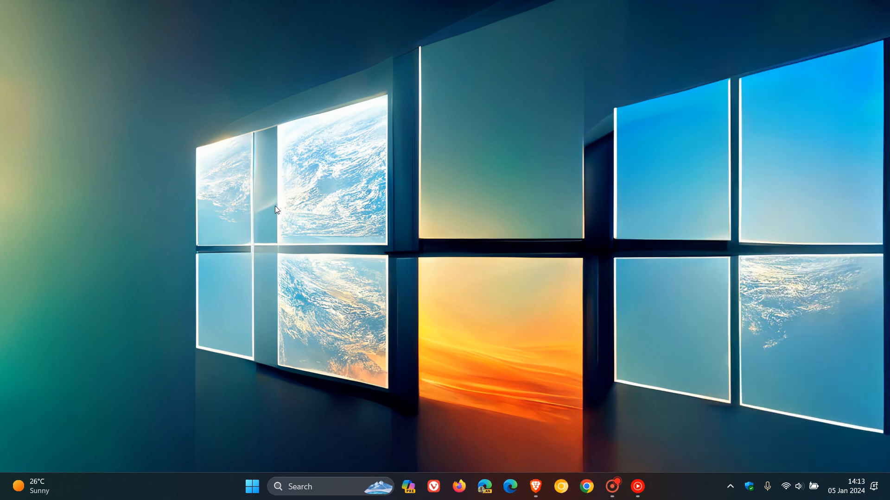
{"action": "mouse_move", "coordinate": [525, 164]}
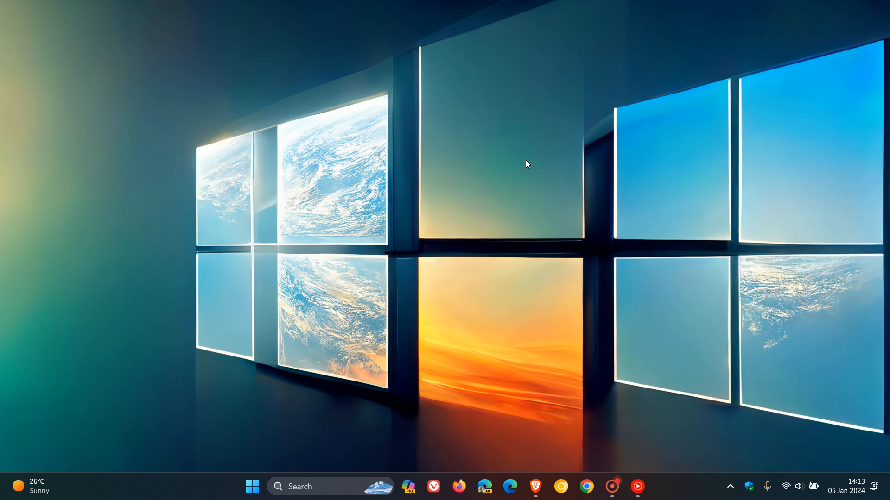